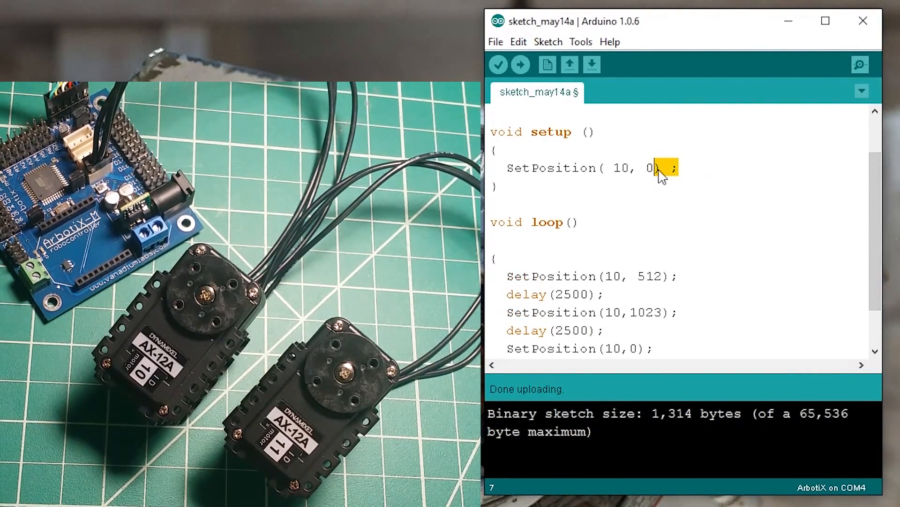
# - Duplicate the setup line SetPosition(10, 0) and change the copy's ID to 11
pyautogui.tripleClick(583, 168)
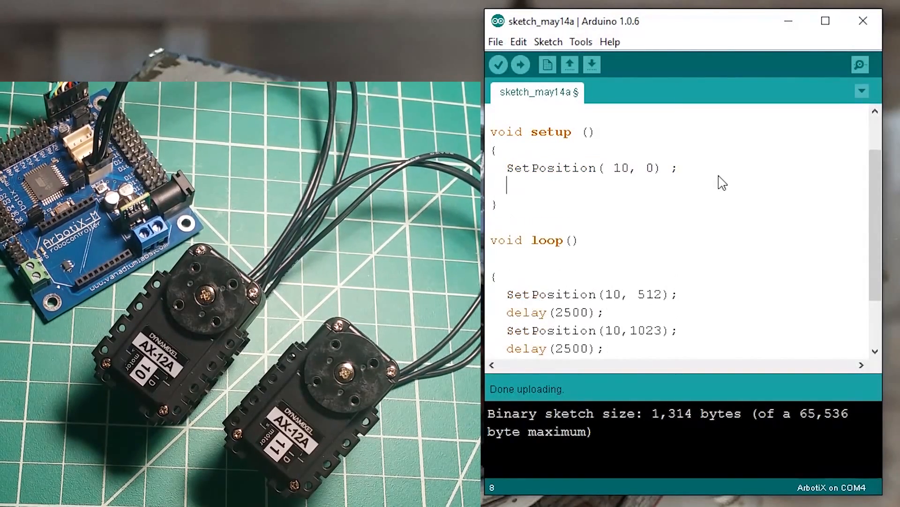
pyautogui.write('SetPosition( 10, 0) ;')
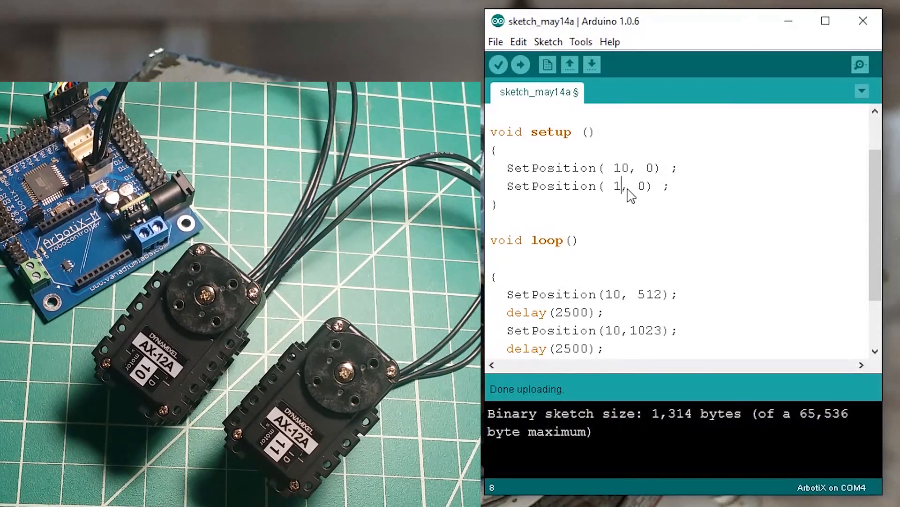
pyautogui.write('1')
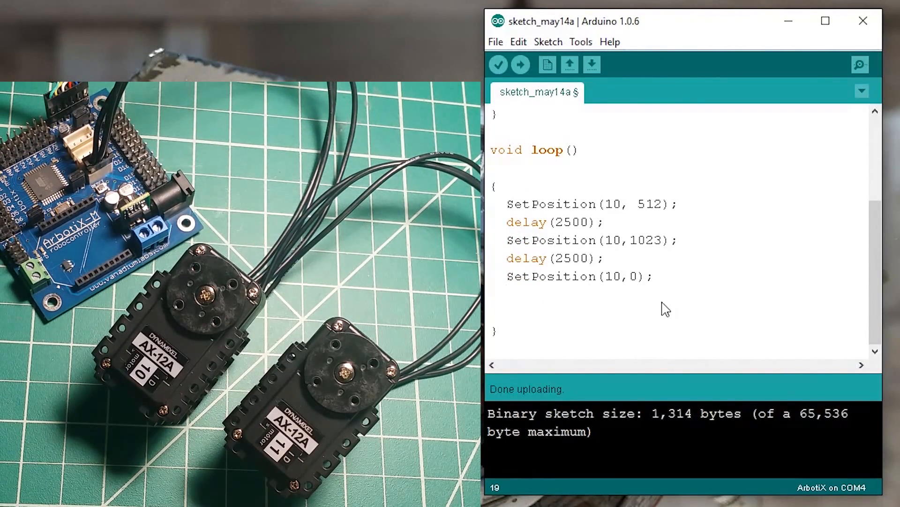
# - Add delay(2500) after servo 10's loop sequence and select that sequence for copying
pyautogui.write('delay')
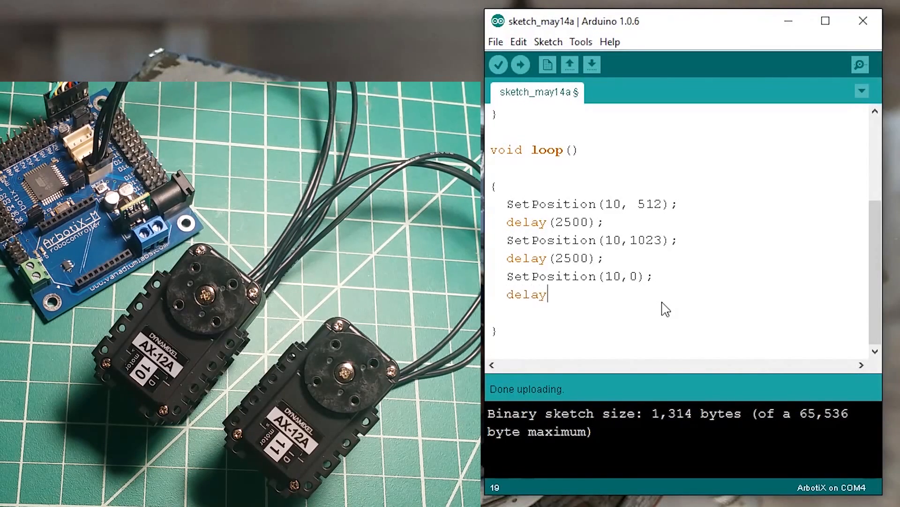
pyautogui.write('(2500);')
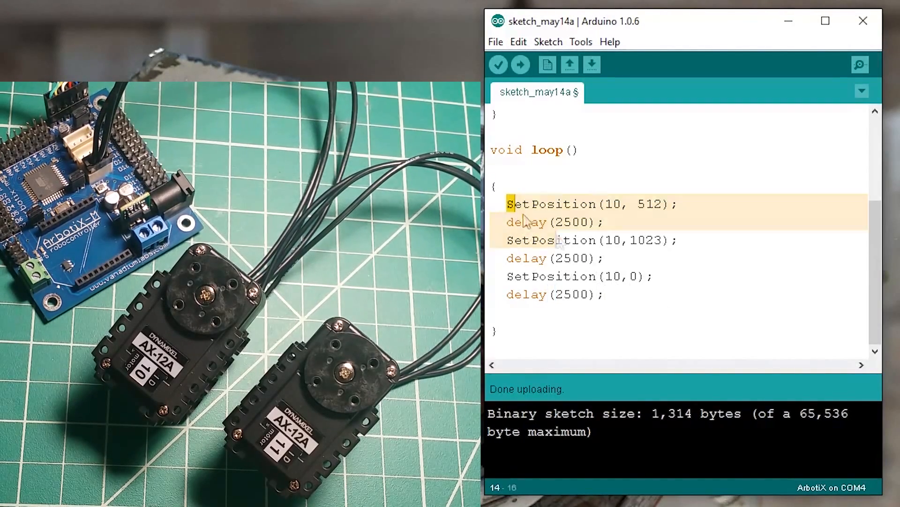
pyautogui.click(602, 294)
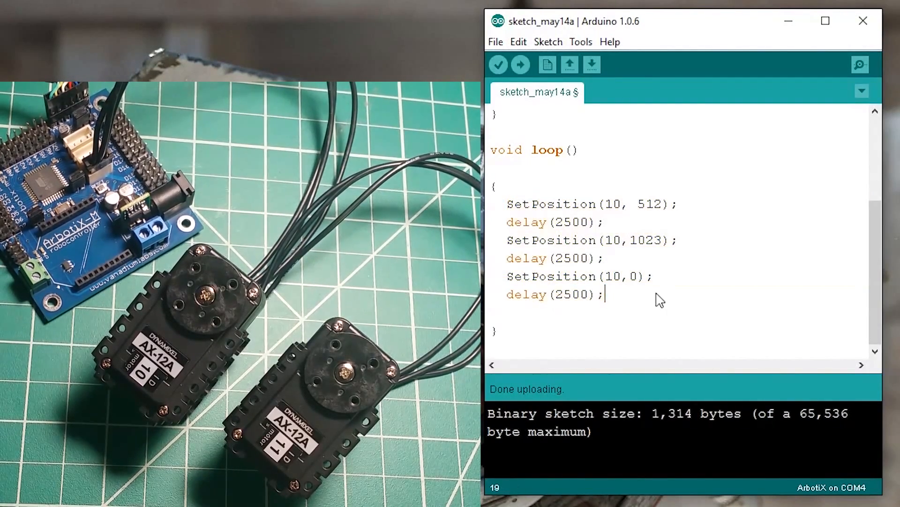
pyautogui.scroll(-3)
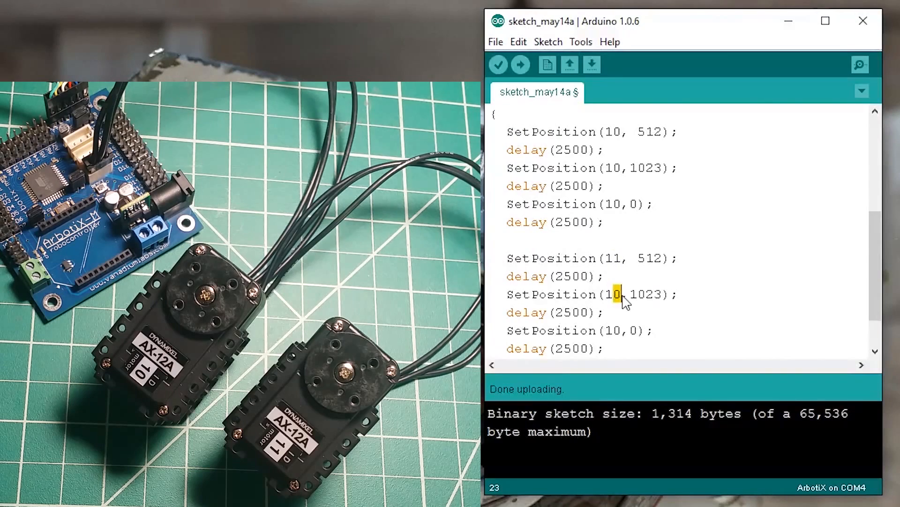
pyautogui.scroll(-3)
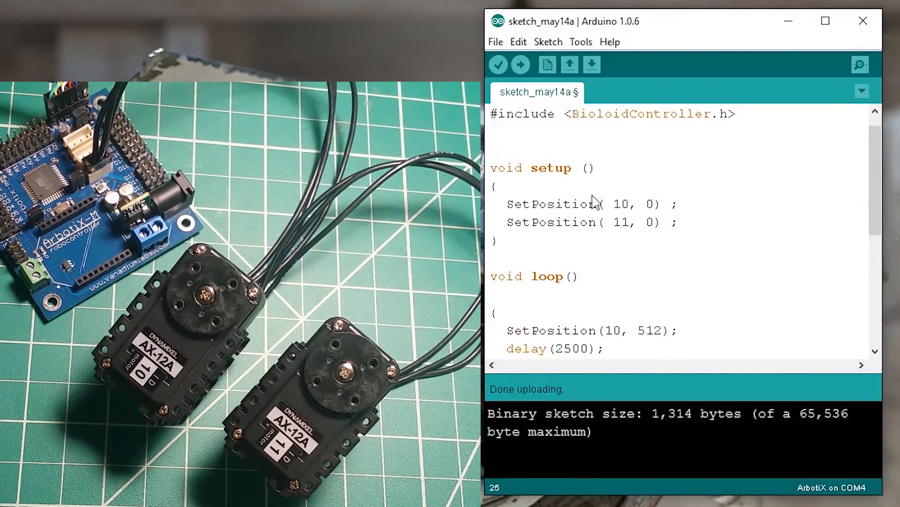
pyautogui.moveTo(588, 199)
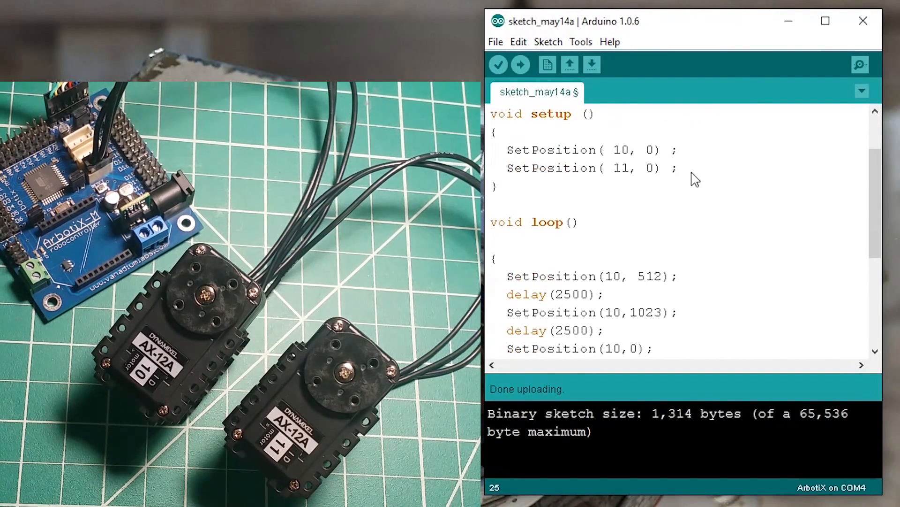
# - Add a delay(3000) pause after the setup SetPosition lines
pyautogui.write('delay')
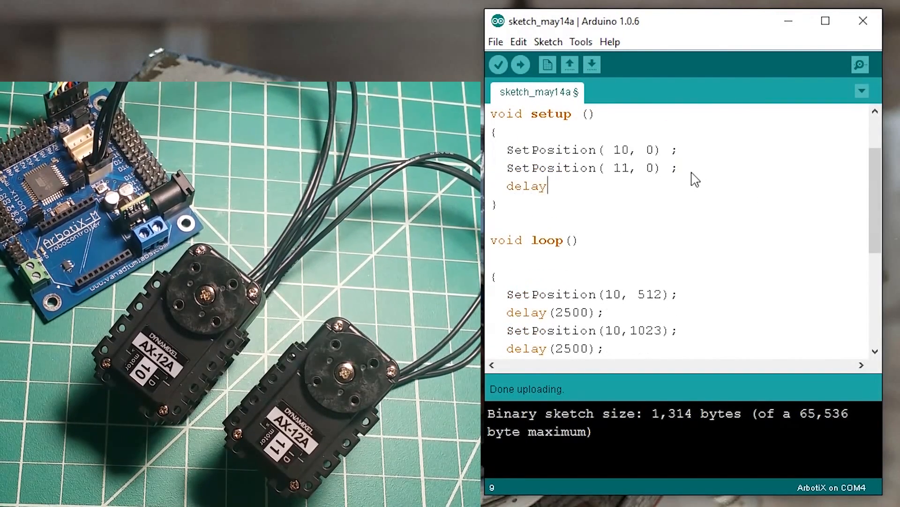
pyautogui.write('(3000)')
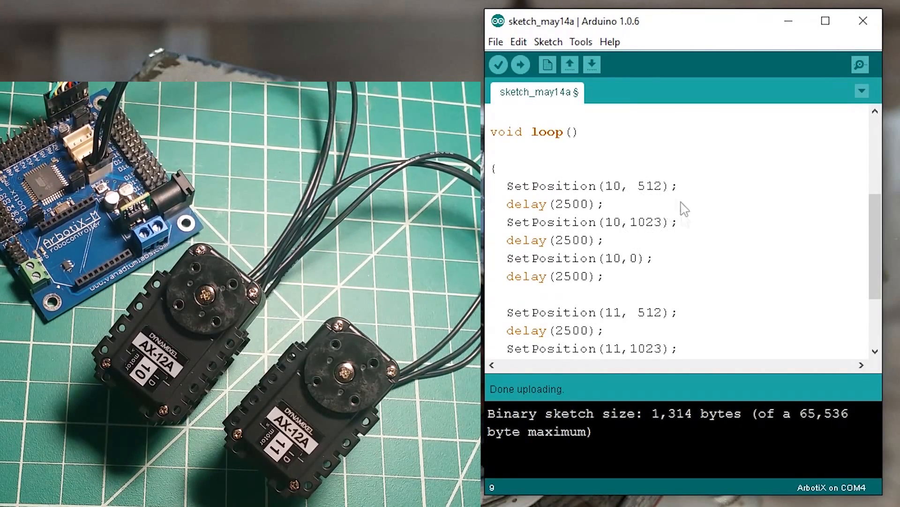
pyautogui.moveTo(639, 259)
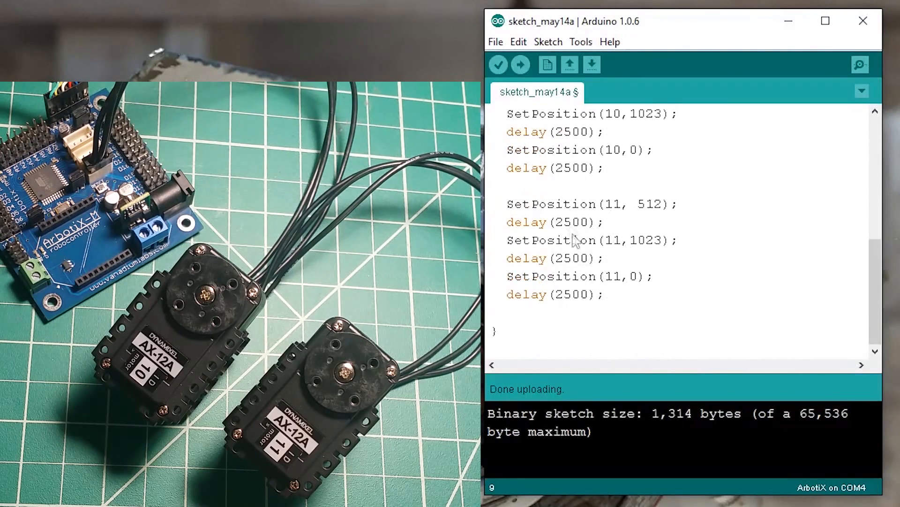
pyautogui.moveTo(640, 210)
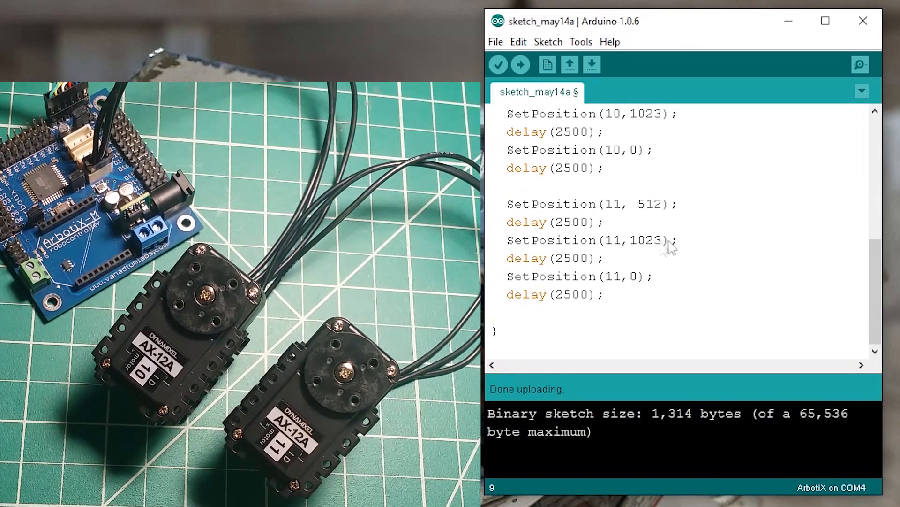
pyautogui.moveTo(643, 284)
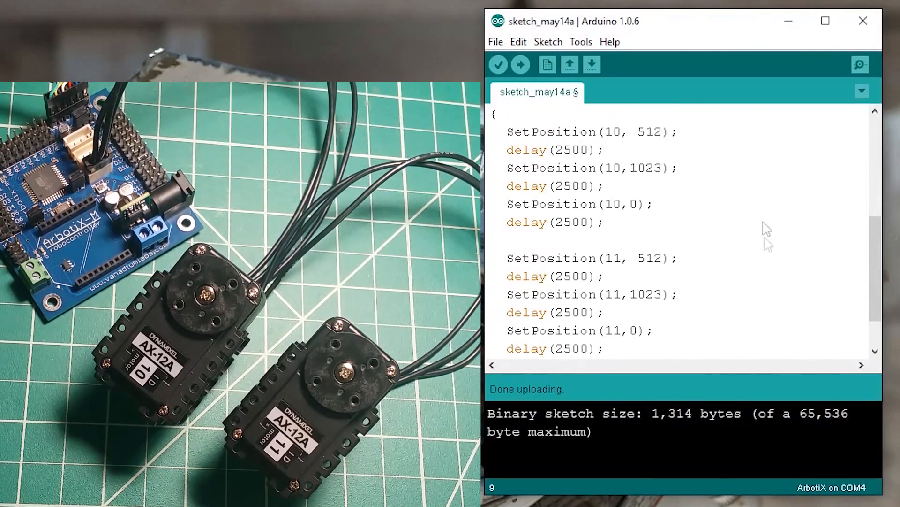
pyautogui.moveTo(586, 376)
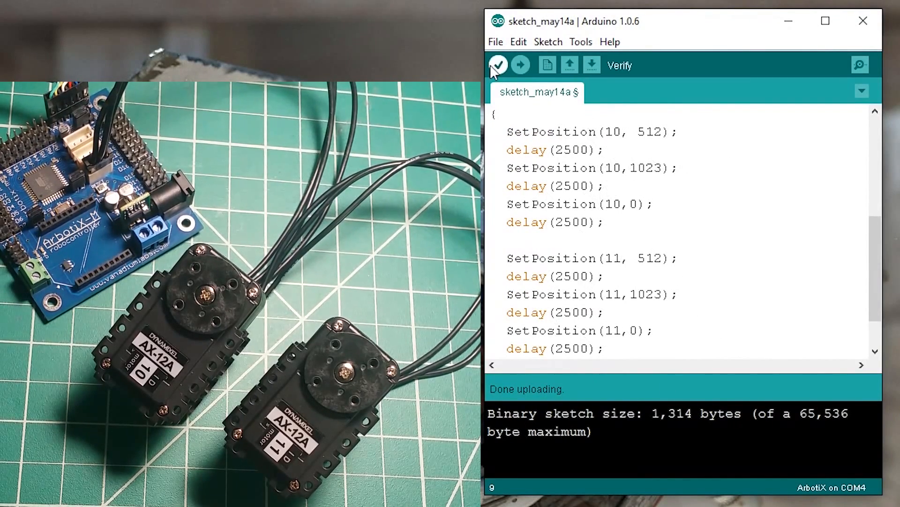
# - Verify the sketch and upload it to the ArbotiX board on COM4
pyautogui.click(497, 64)
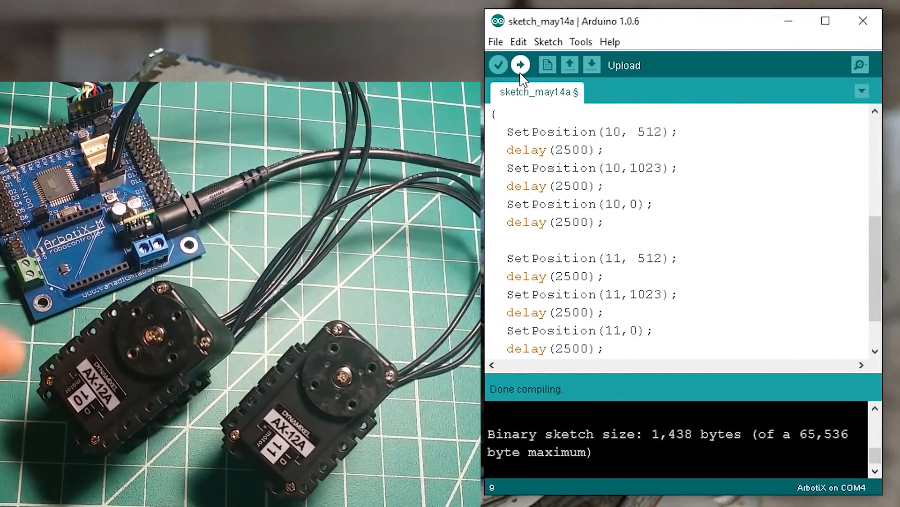
pyautogui.click(519, 64)
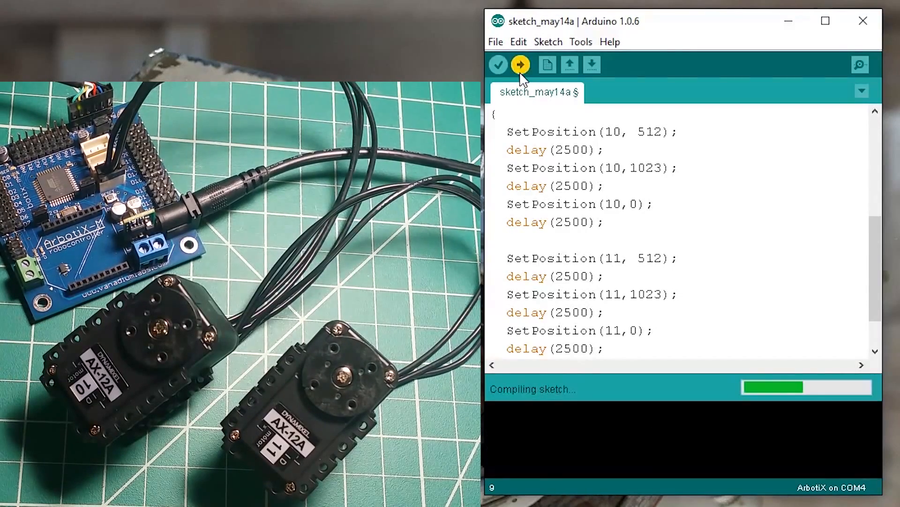
pyautogui.click(520, 63)
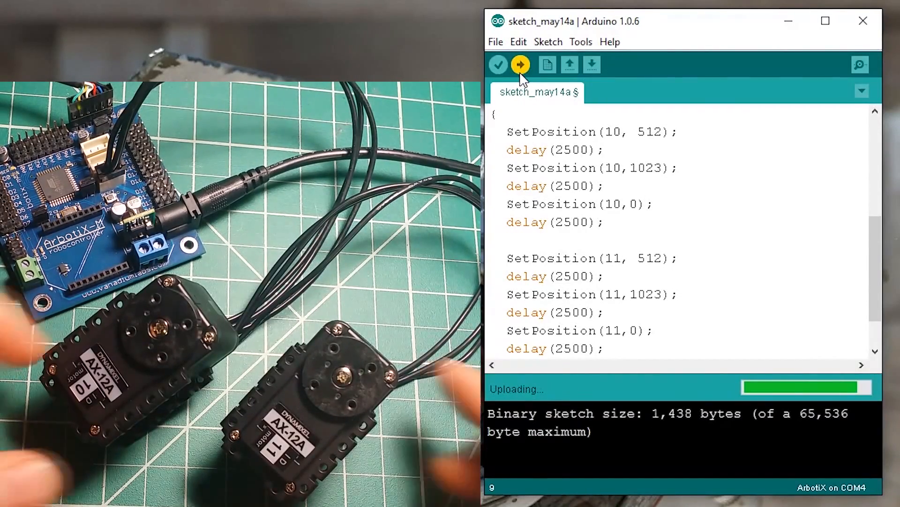